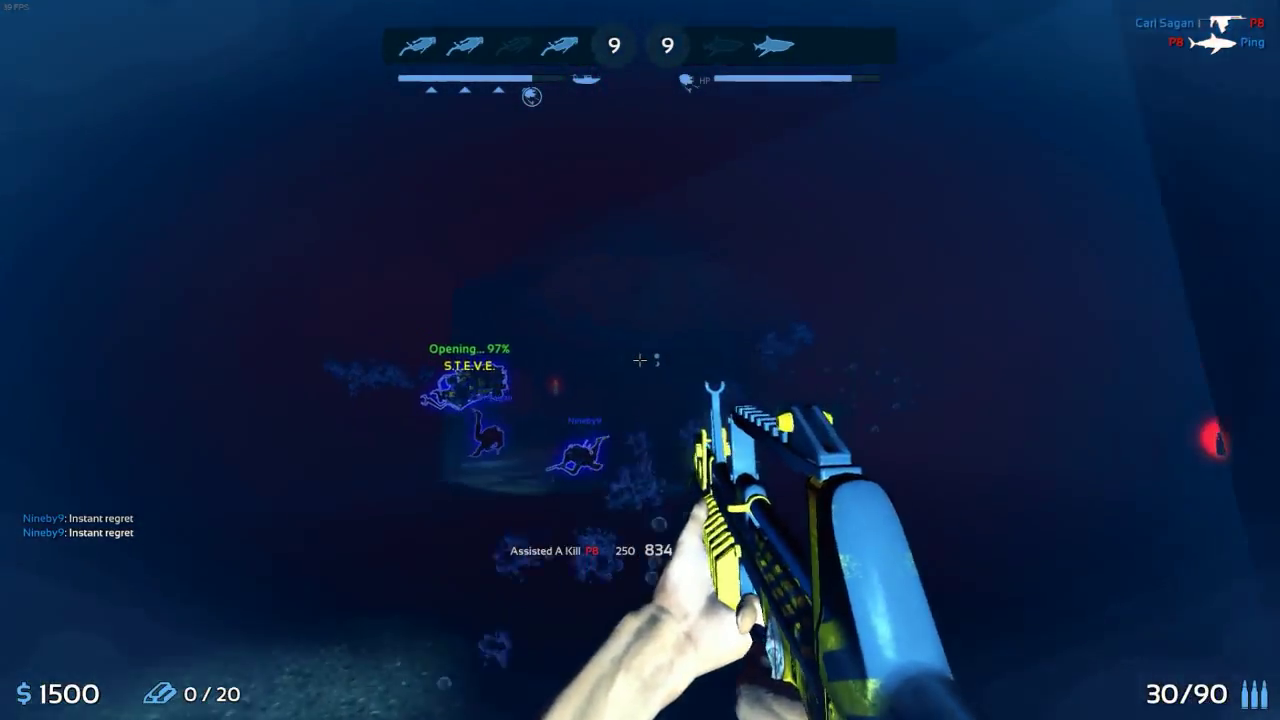
pyautogui.click(640, 360)
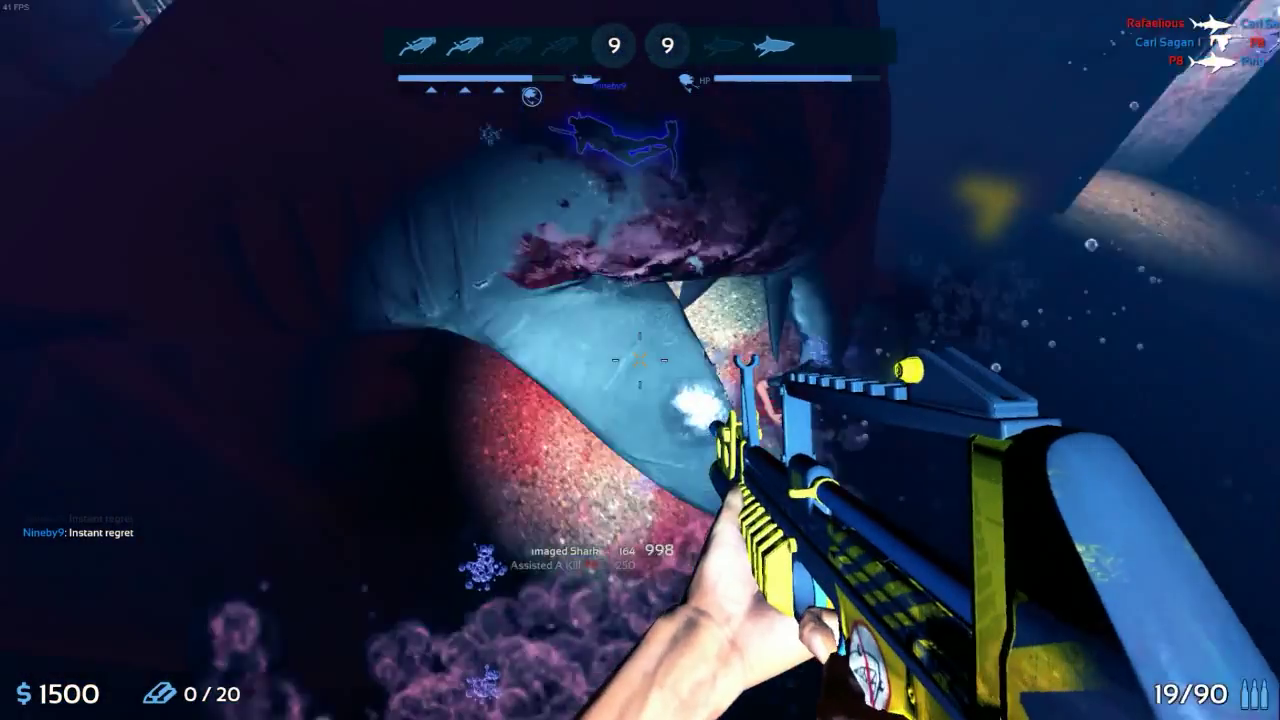